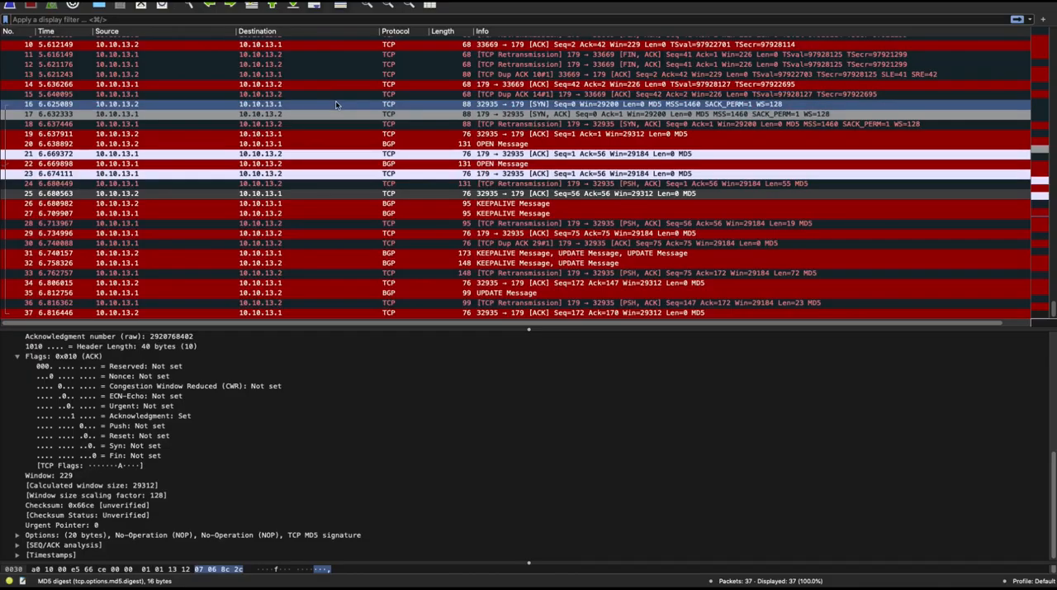
- Select the SYN packet (32935 → 179) and expand its TCP Options list
{"action": "left_click", "coordinate": [331, 114]}
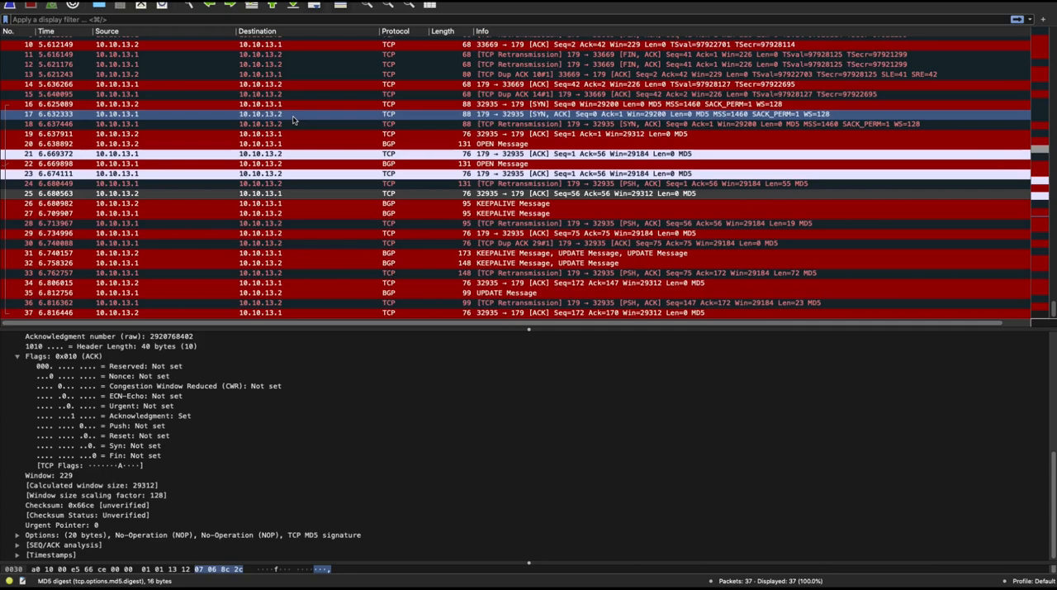
{"action": "left_click", "coordinate": [289, 103]}
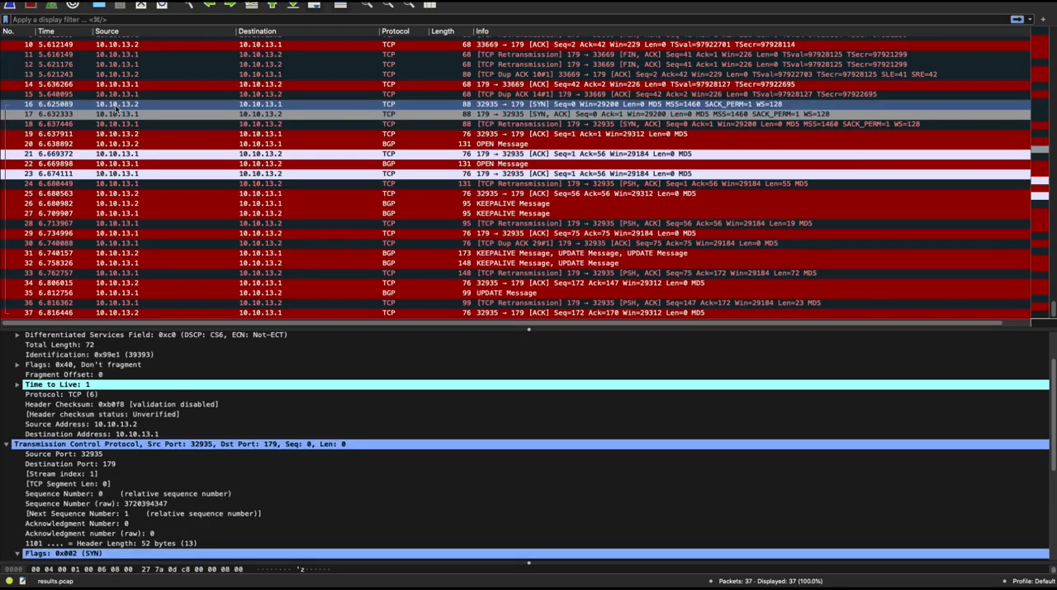
{"action": "mouse_move", "coordinate": [266, 106]}
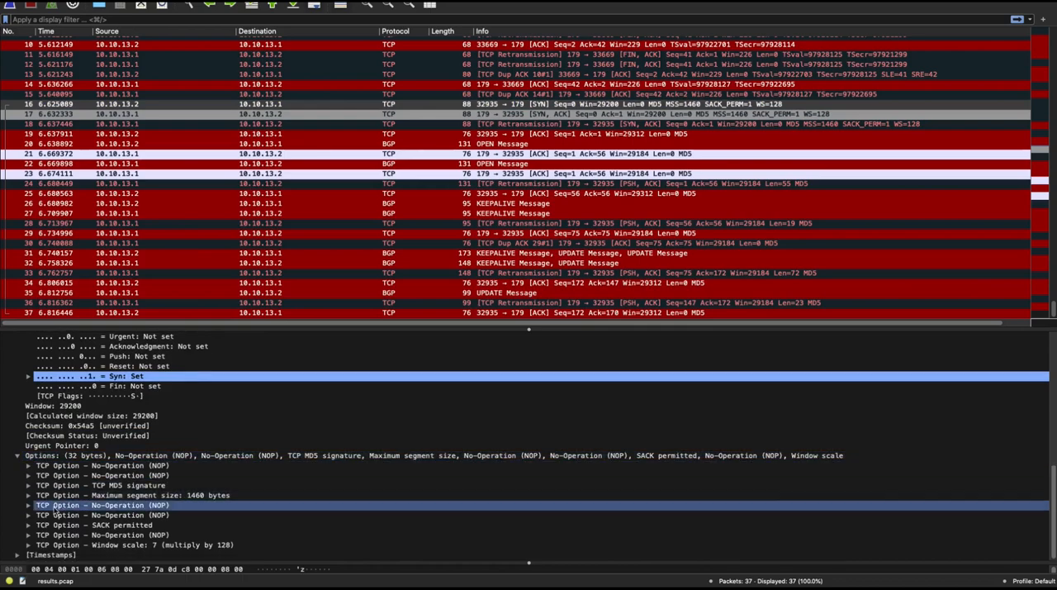
- Expand the SYN's TCP MD5 signature option to show its kind, length and digest
{"action": "left_click", "coordinate": [99, 485]}
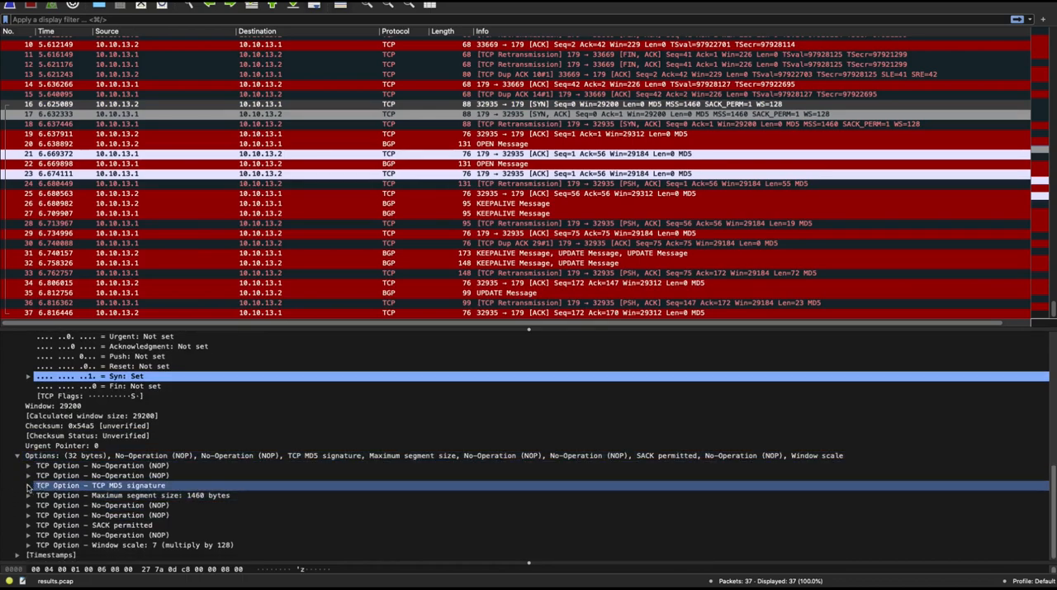
{"action": "left_click", "coordinate": [30, 486]}
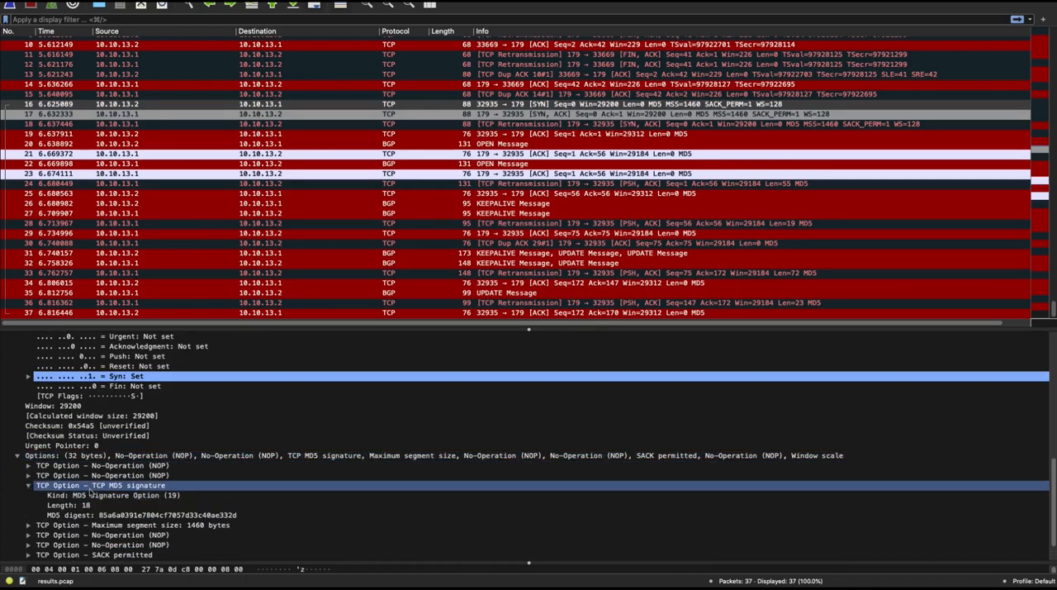
{"action": "left_click", "coordinate": [132, 525]}
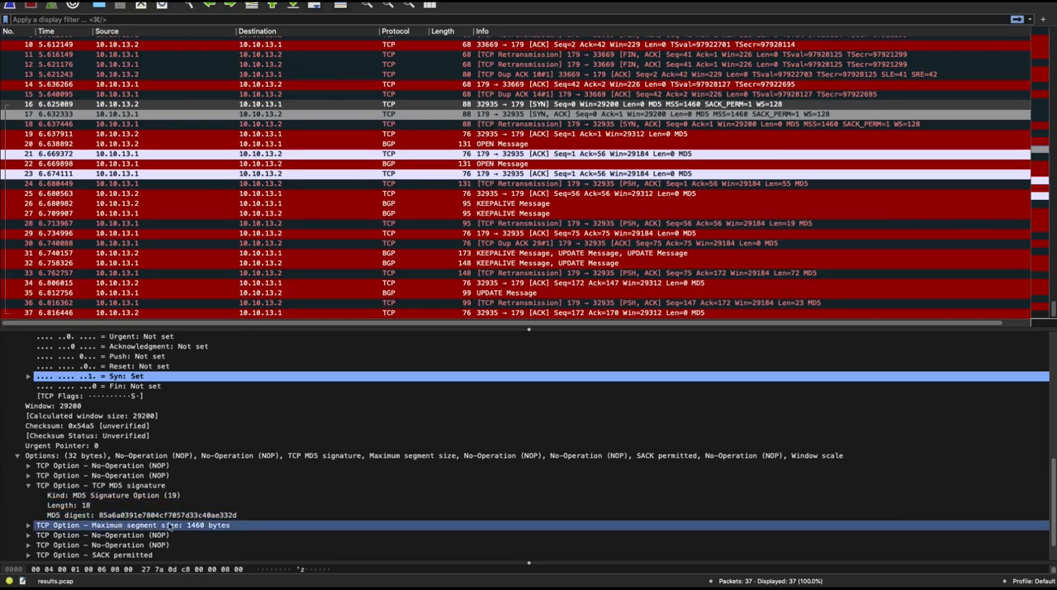
{"action": "left_click", "coordinate": [136, 515]}
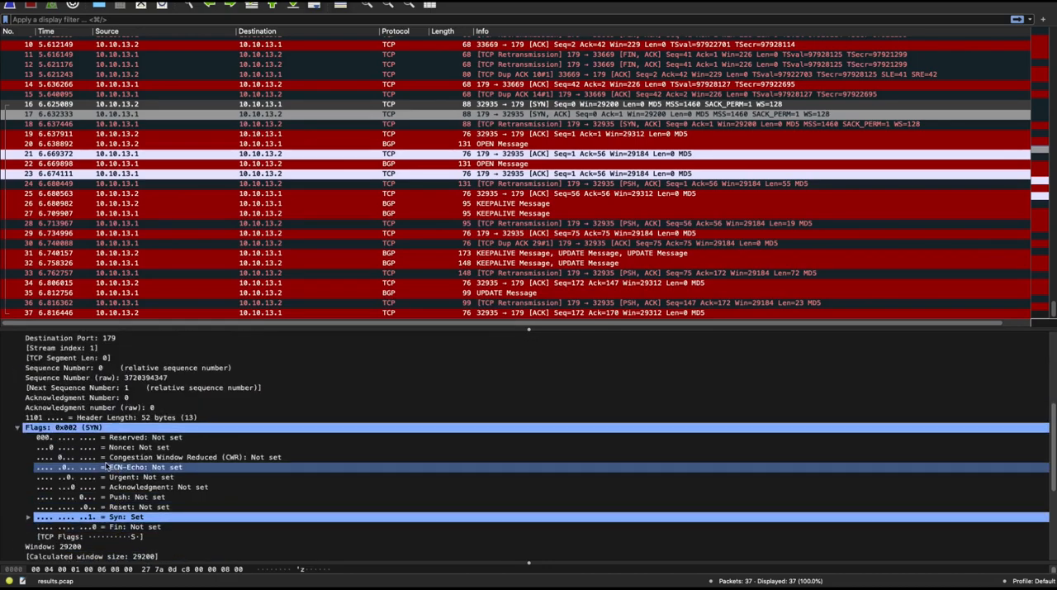
- Move to the SYN-ACK reply from port 179 and show its TCP header with flags
{"action": "scroll", "scroll_direction": "up", "scroll_amount": 3}
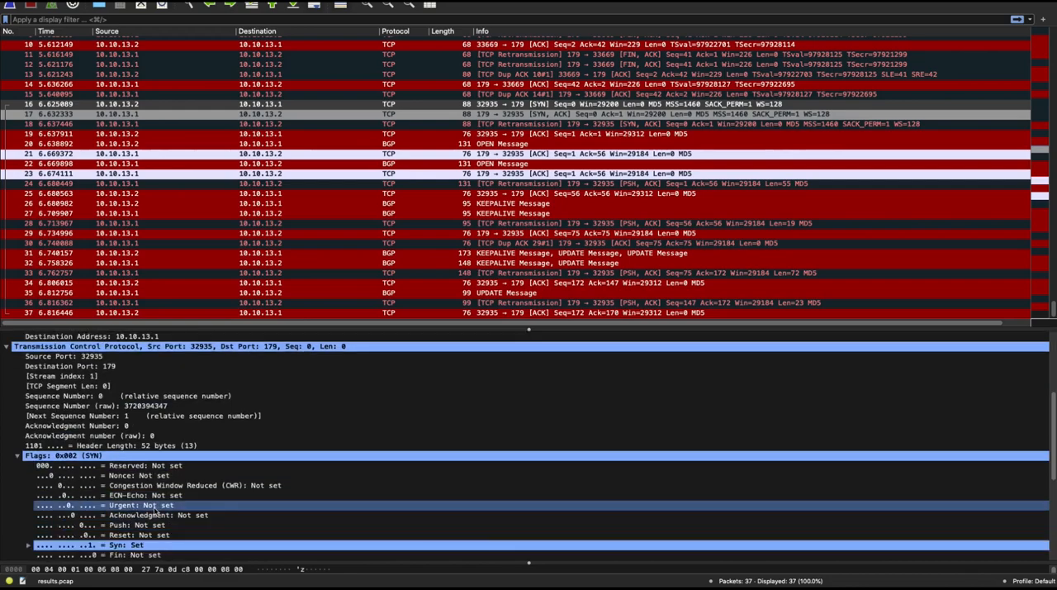
{"action": "scroll", "scroll_direction": "down", "scroll_amount": 3}
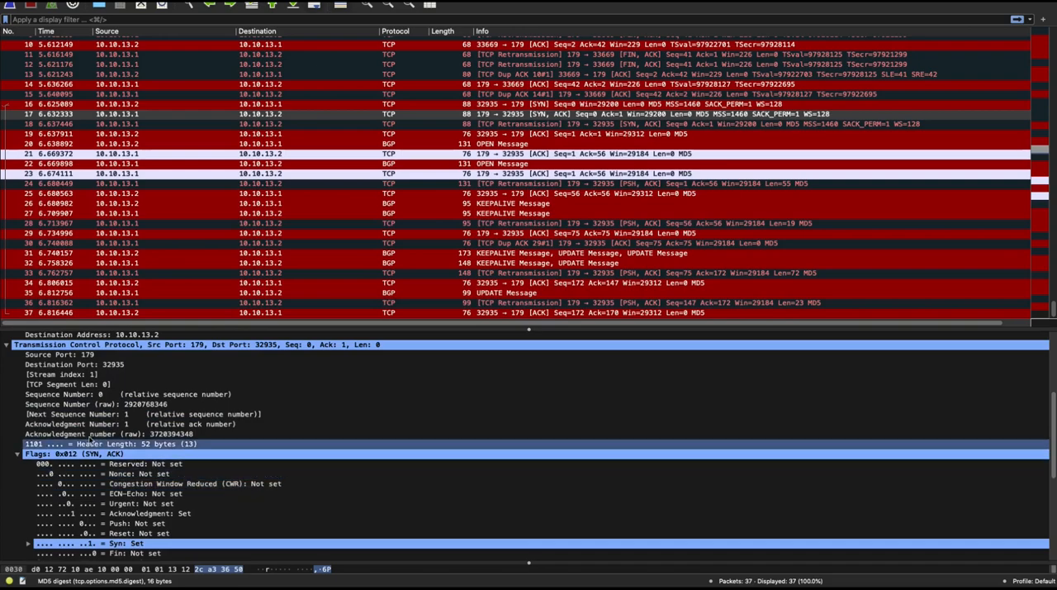
- Expand the TCP MD5 signature digest for the SYN-ACK and the final handshake ACK
{"action": "scroll", "scroll_direction": "down", "scroll_amount": 3}
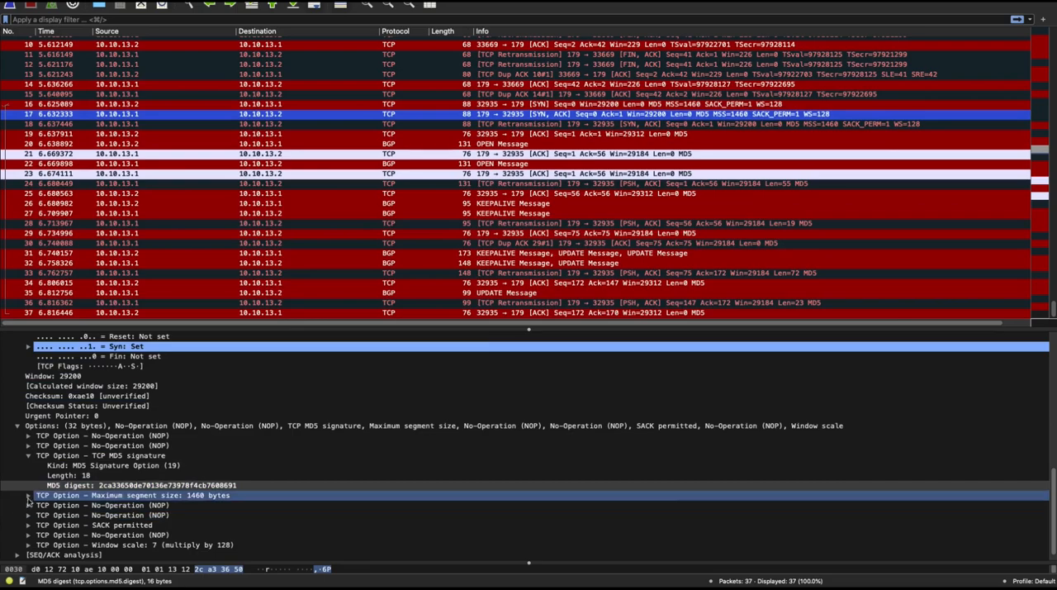
{"action": "left_click", "coordinate": [165, 485]}
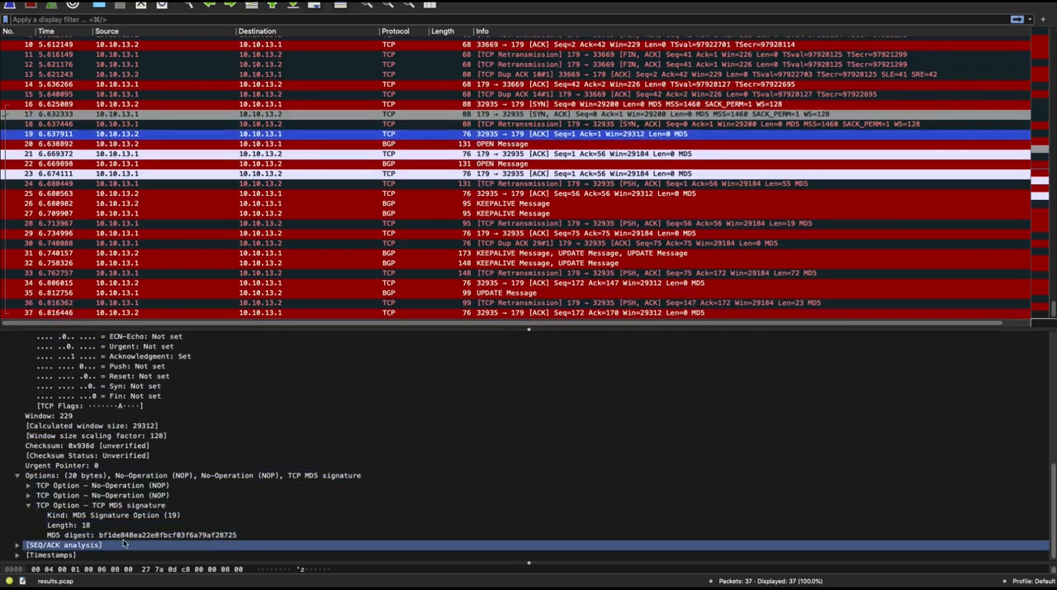
{"action": "left_click", "coordinate": [133, 535]}
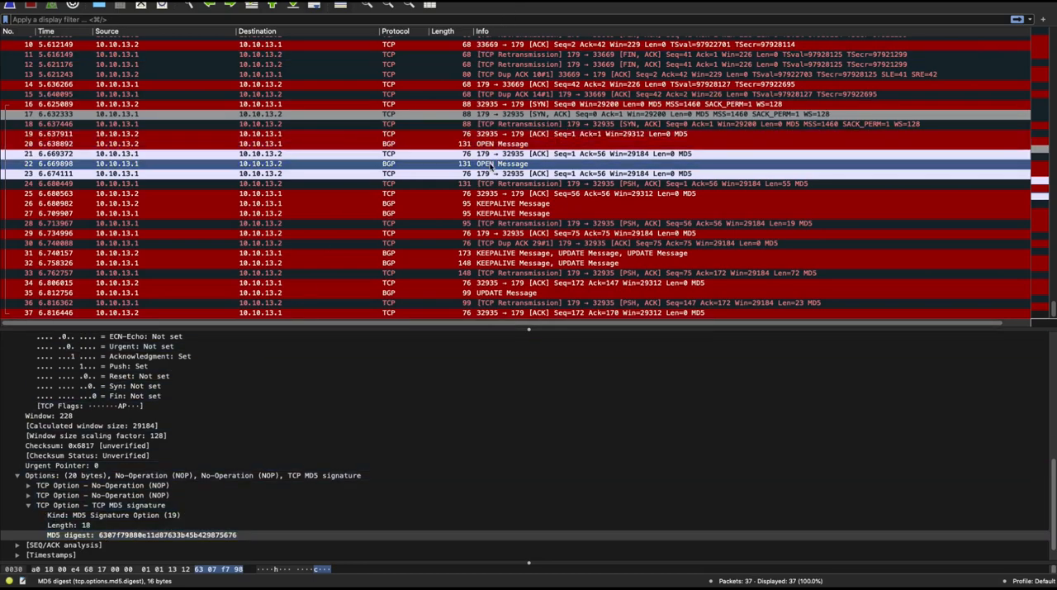
- Select the BGP OPEN Message packet and expand its TCP MD5 signature digest
{"action": "left_click", "coordinate": [355, 173]}
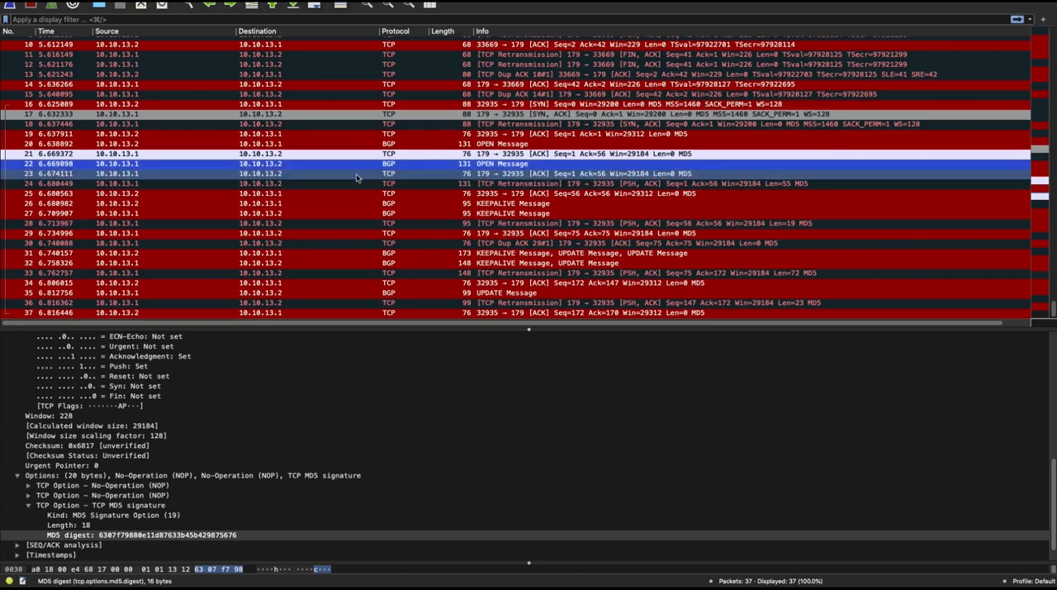
{"action": "left_click", "coordinate": [355, 164]}
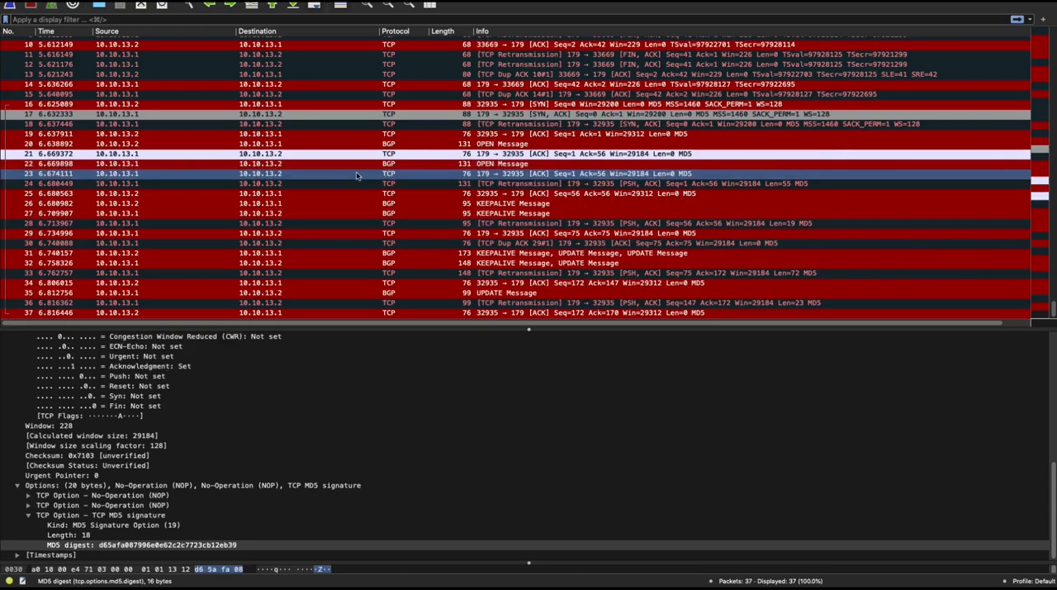